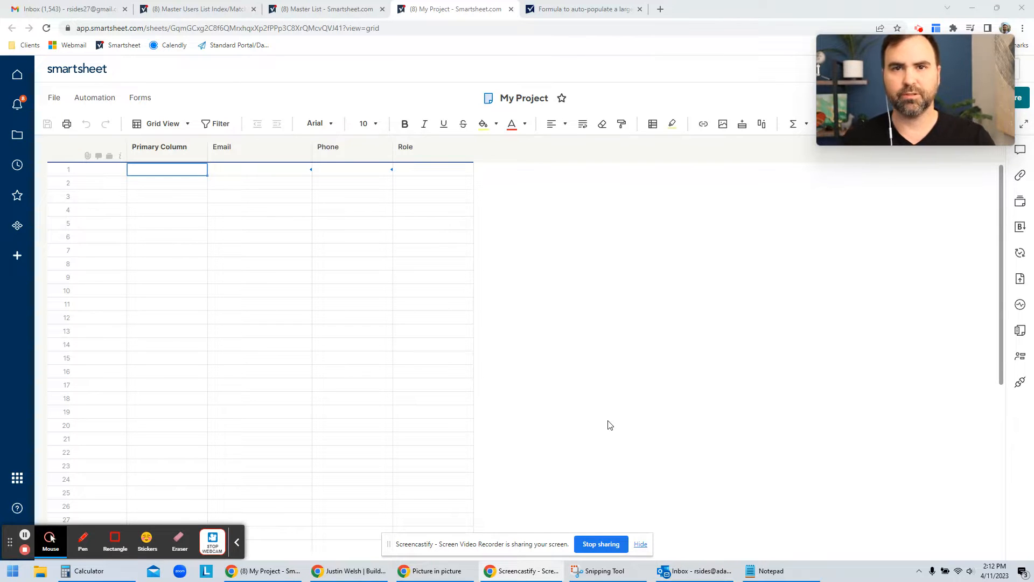
mouse_move(525, 212)
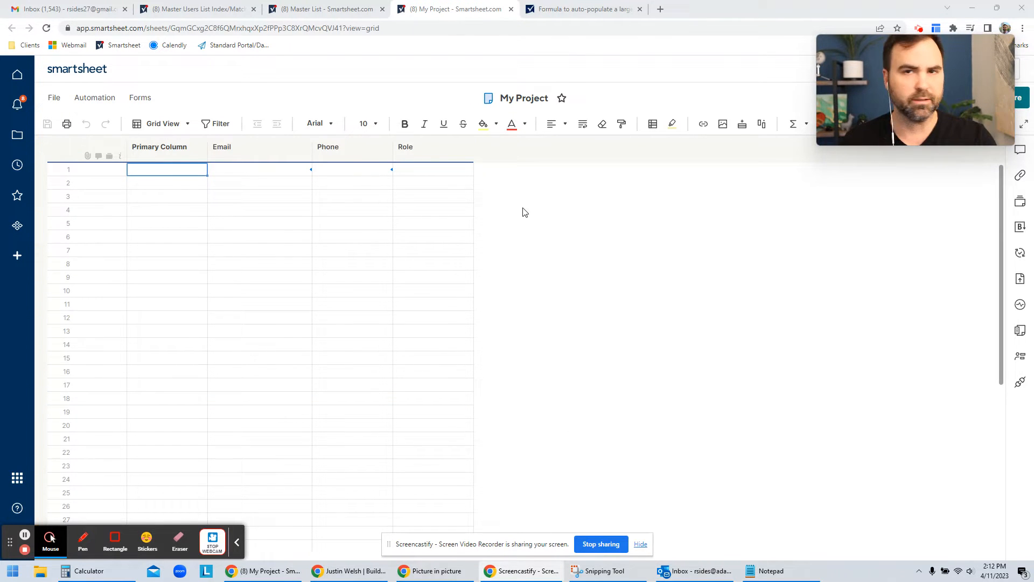
mouse_move(521, 221)
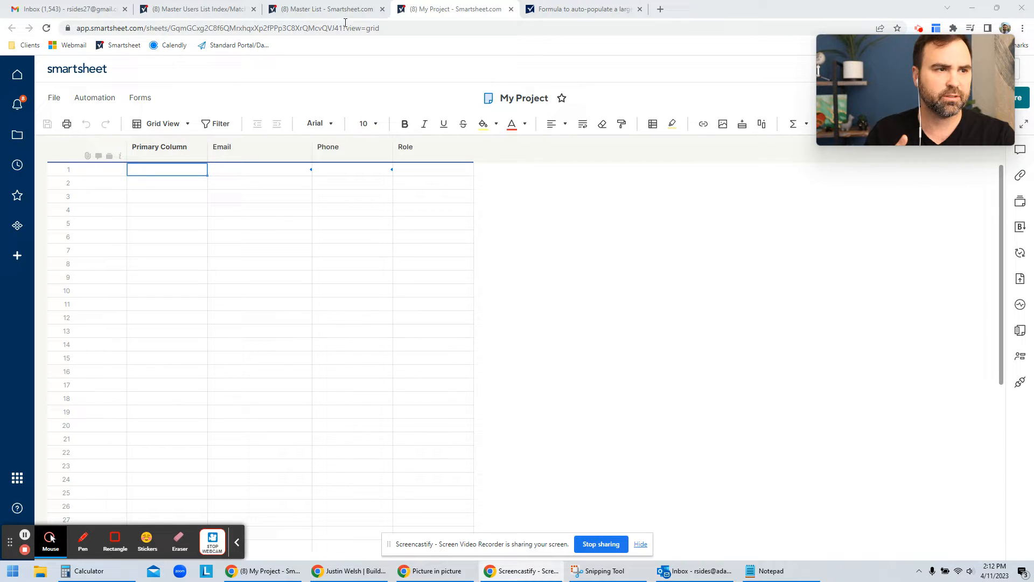
left_click(323, 9)
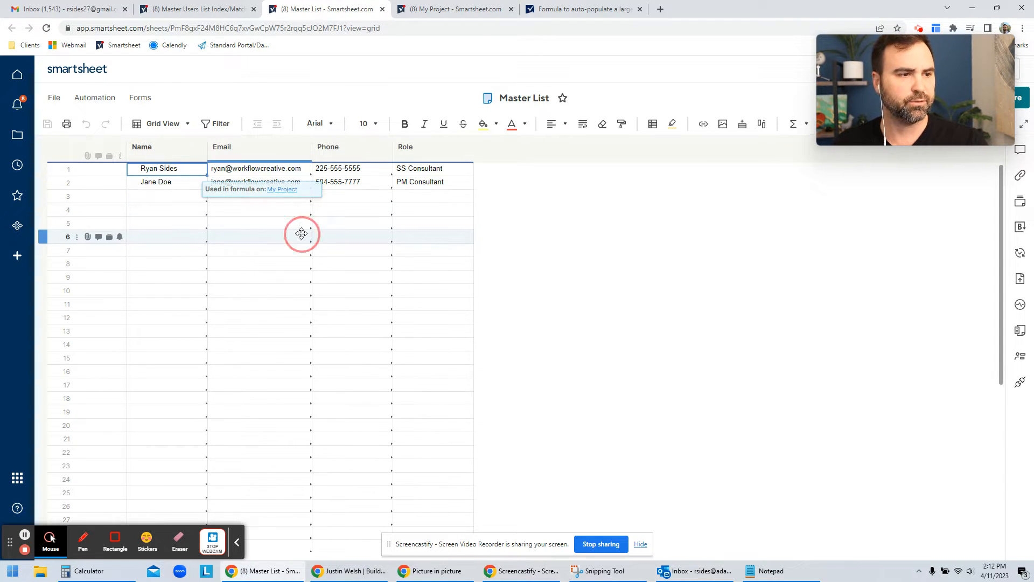
left_click(259, 236)
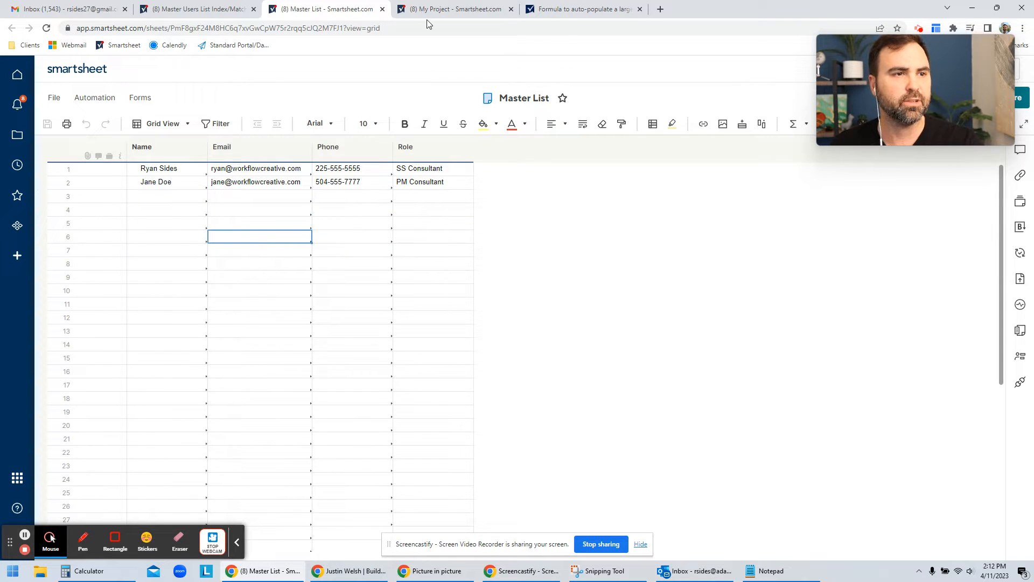
left_click(454, 9)
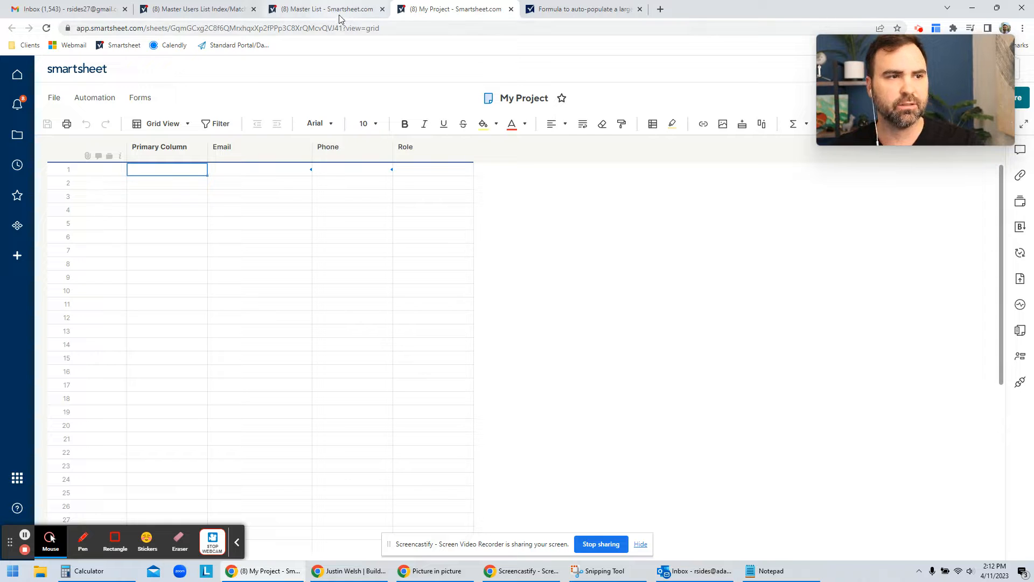
left_click(323, 8)
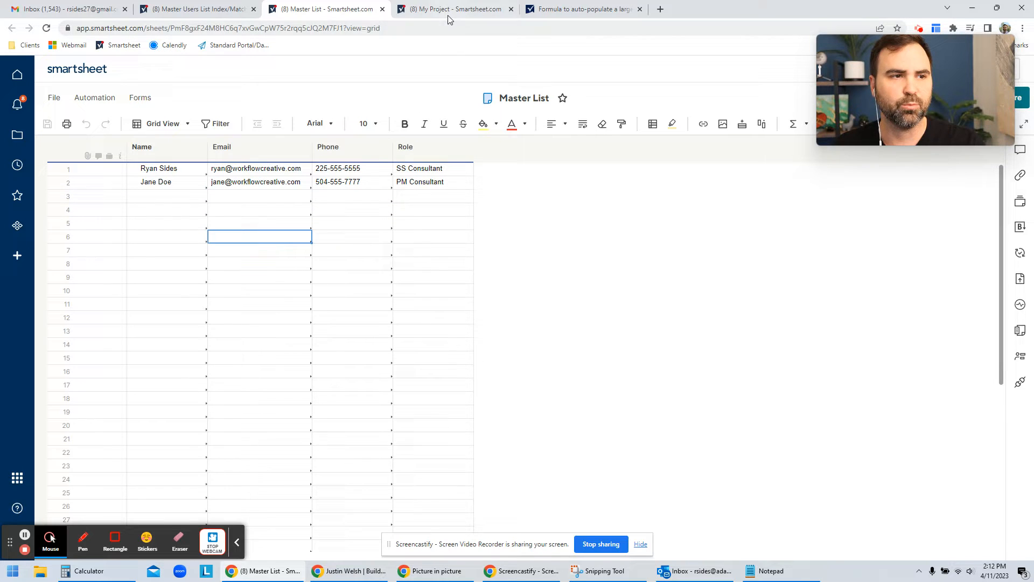
left_click(453, 8)
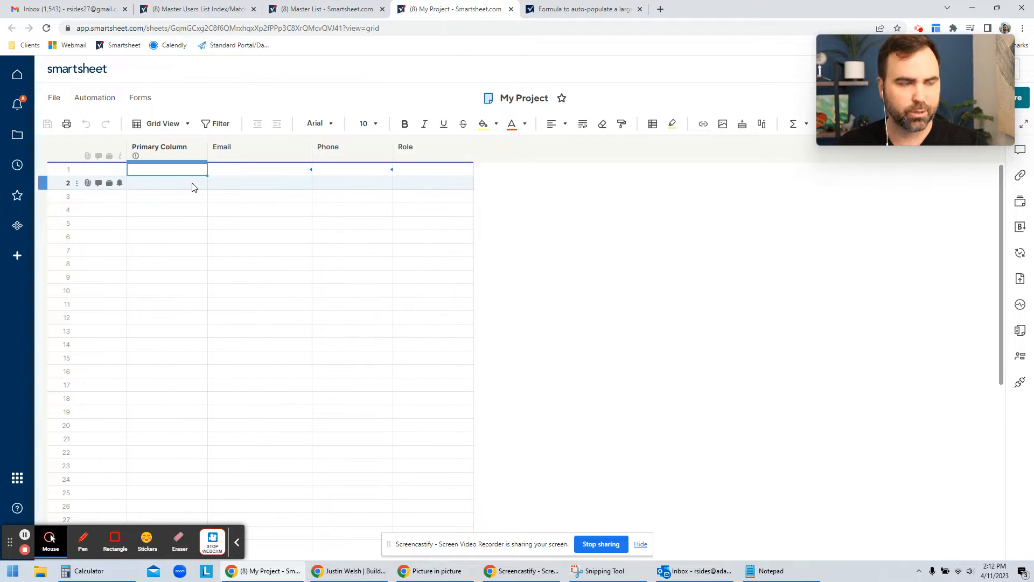
type("R")
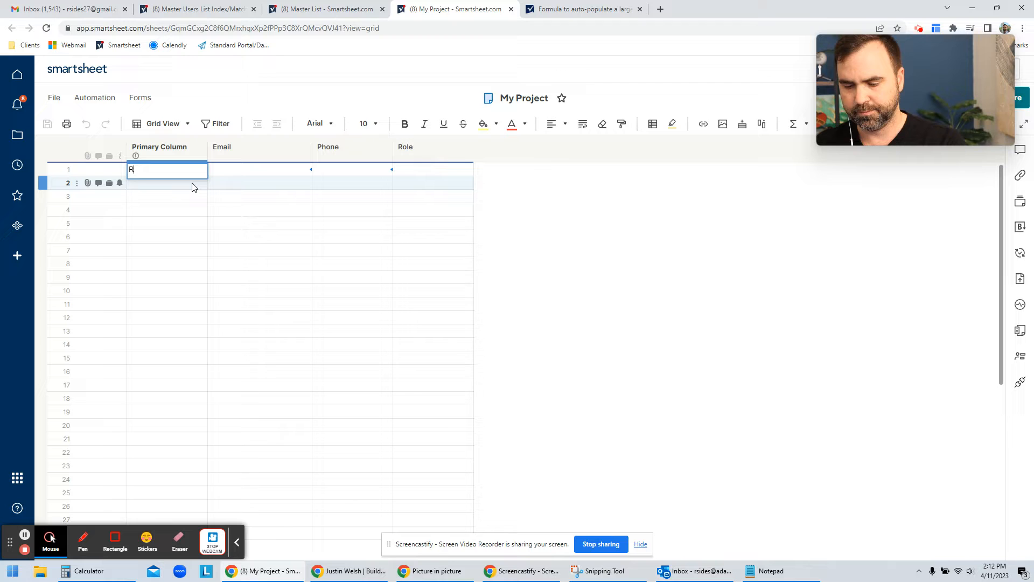
type("yan Sides")
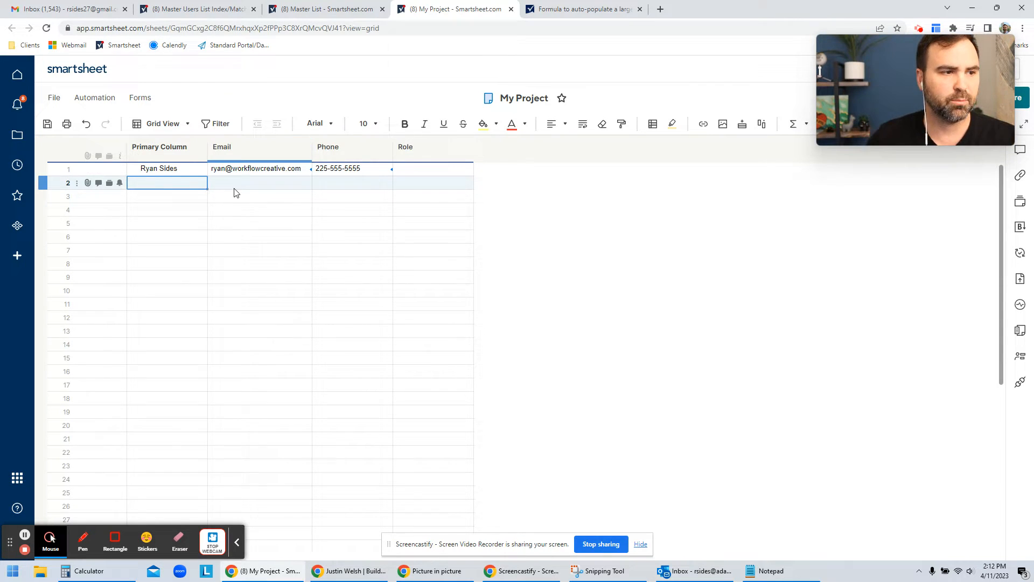
left_click(349, 210)
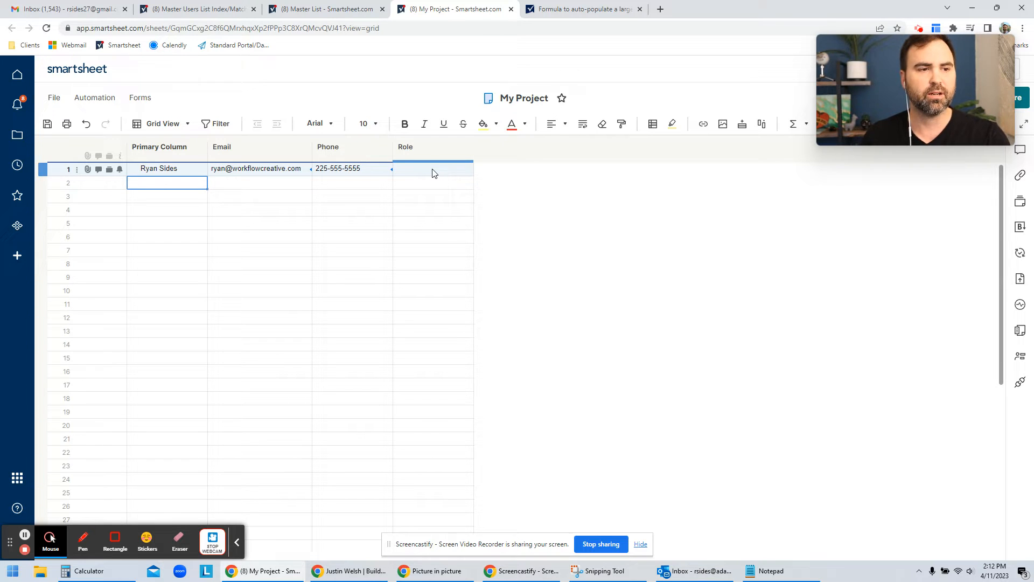
mouse_move(483, 124)
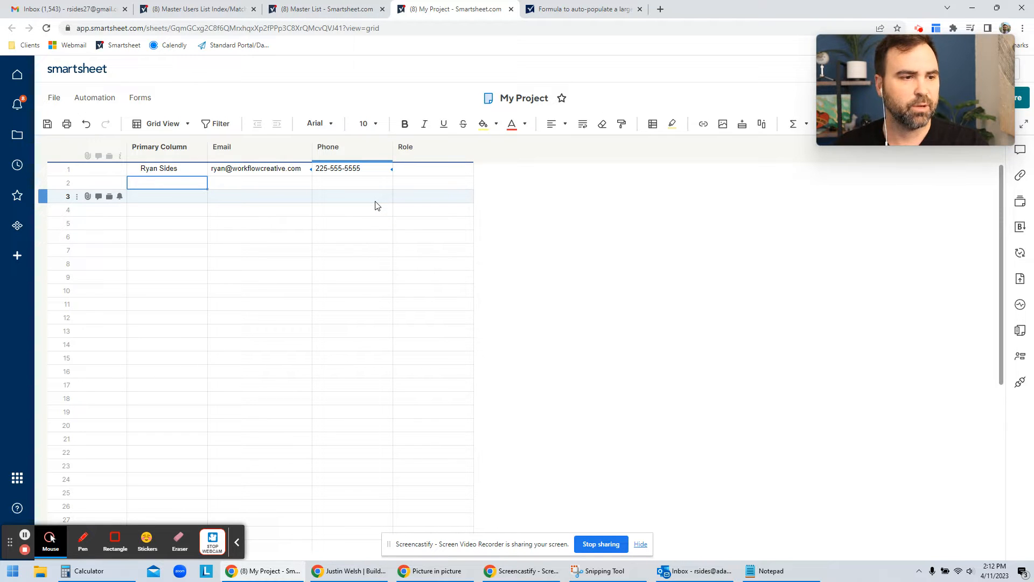
Start a new cross-sheet reference from the Sheet Reference Manager, alongside Name, Email and Phone
right_click(352, 196)
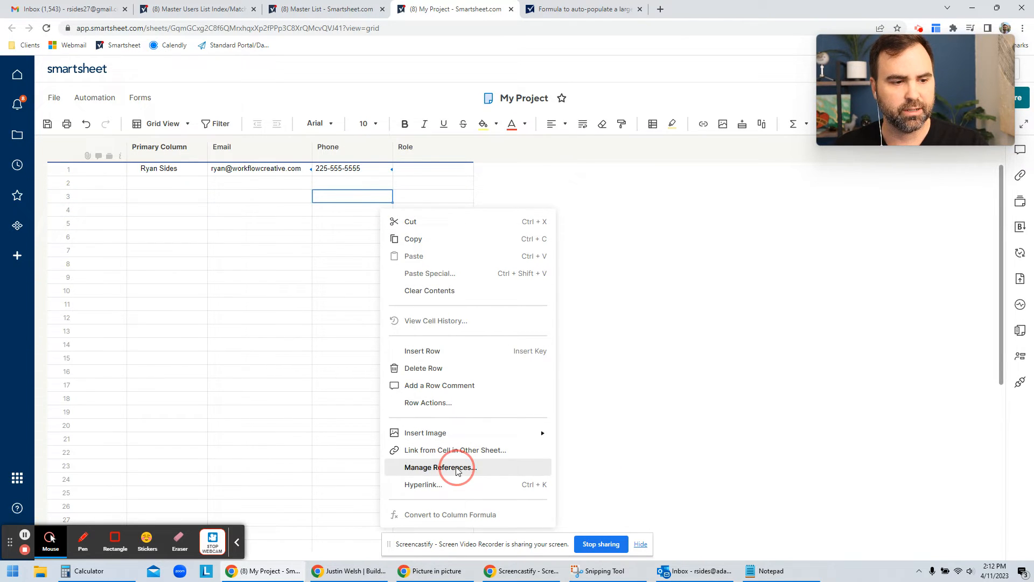
left_click(440, 467)
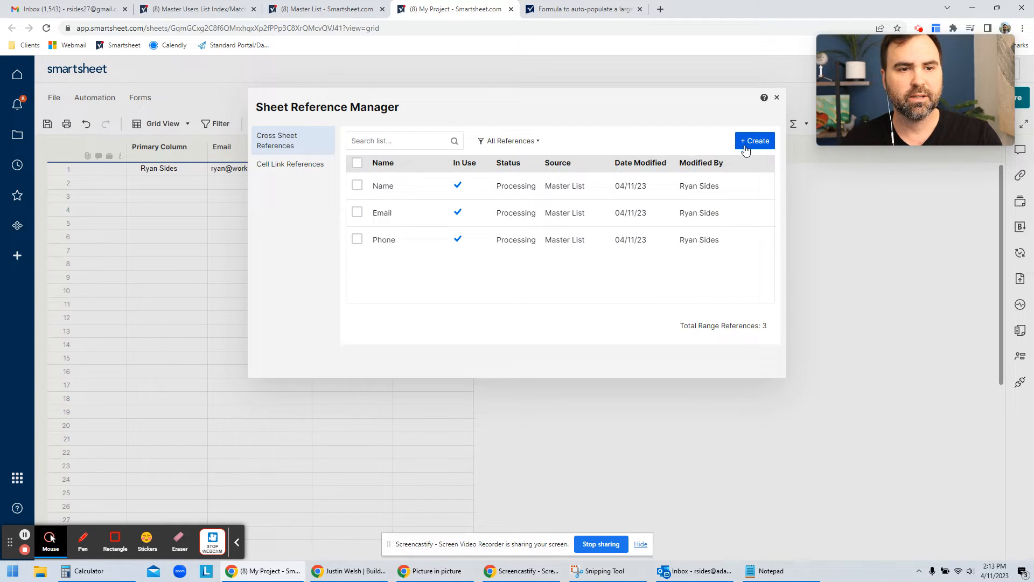
left_click(754, 140)
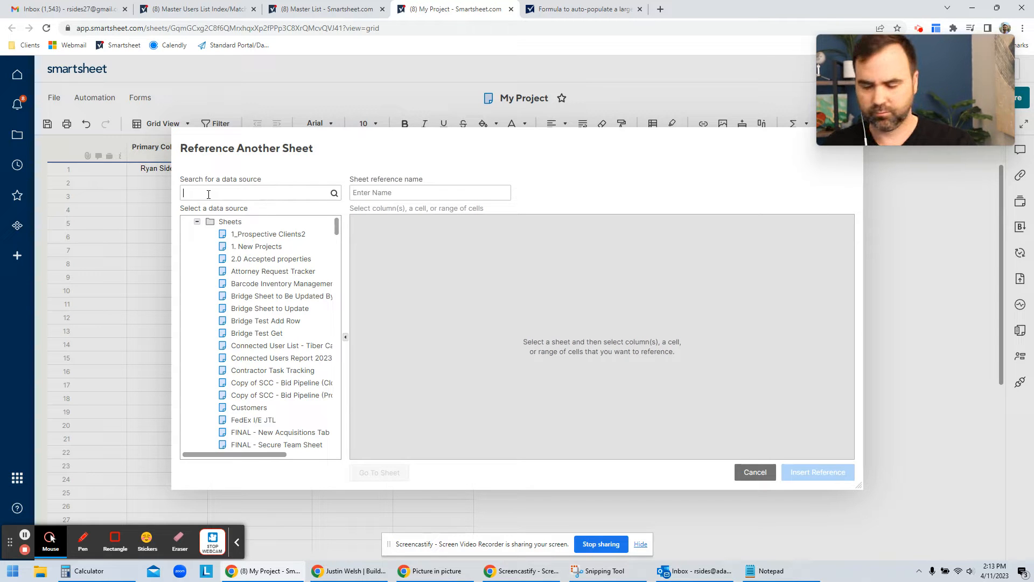
Create a reference named Role pointing to the whole Role column of the Master List sheet
type("Master List")
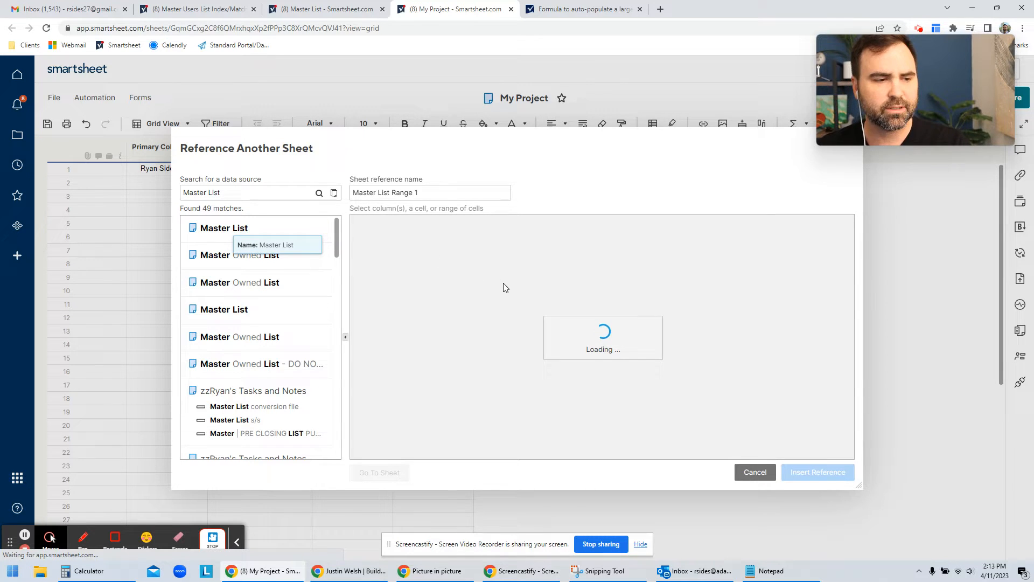
left_click(224, 227)
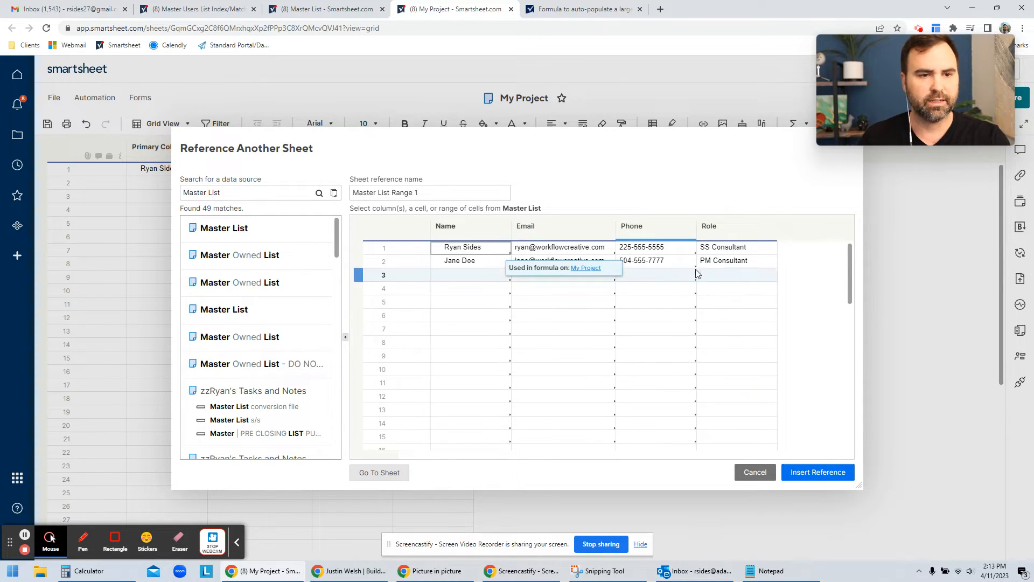
left_click(736, 225)
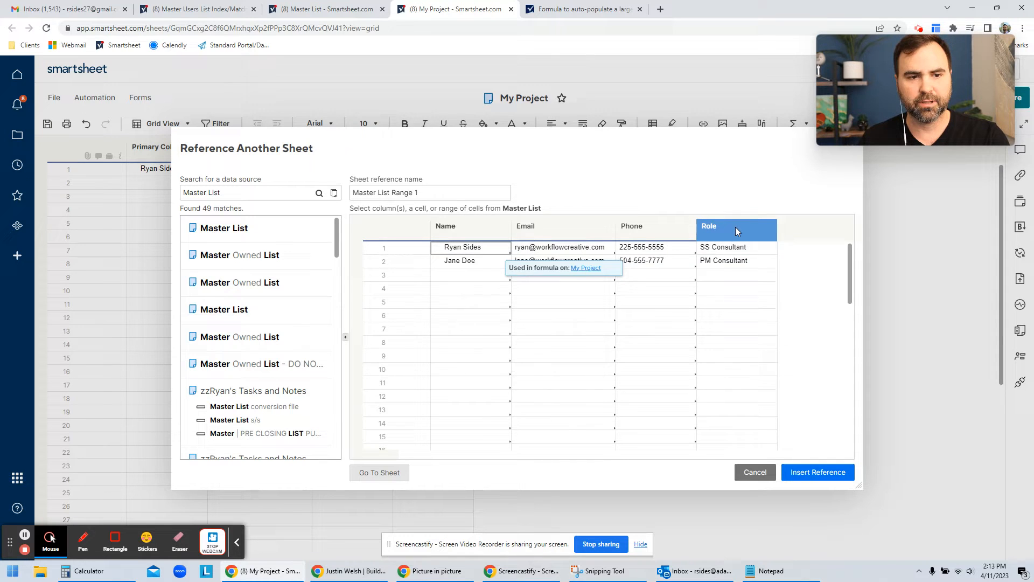
left_click(736, 226)
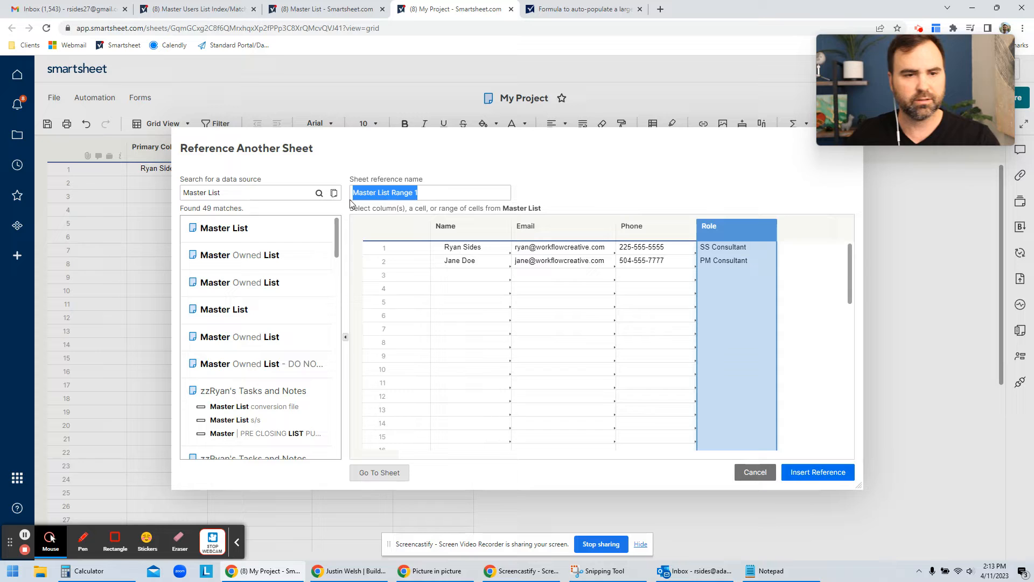
type("Role")
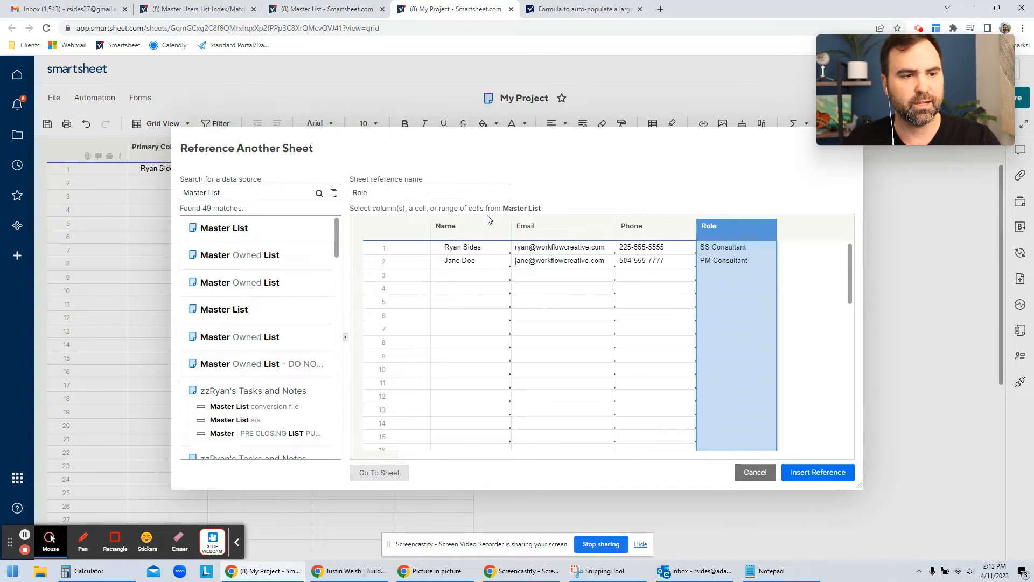
mouse_move(814, 416)
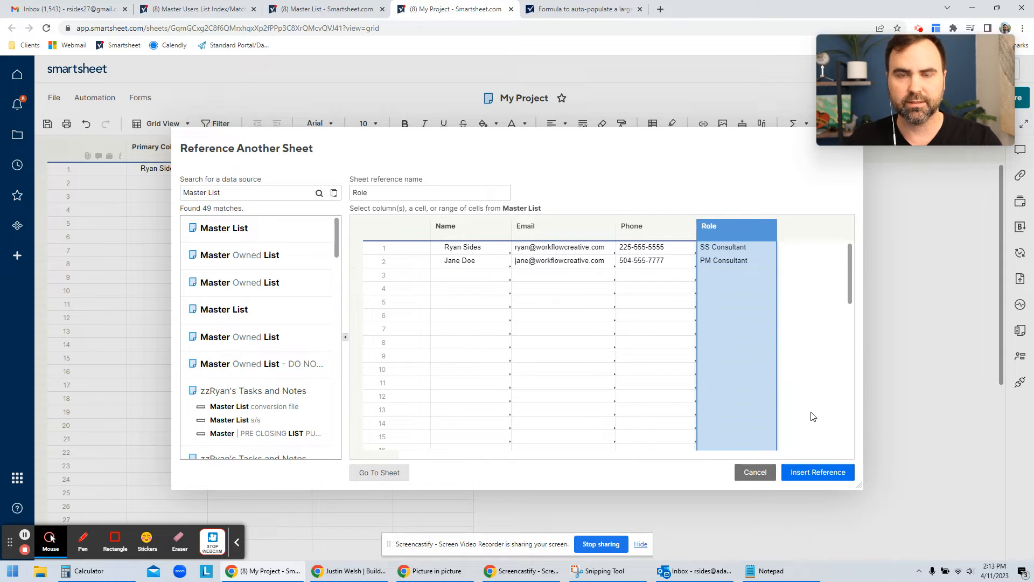
left_click(818, 472)
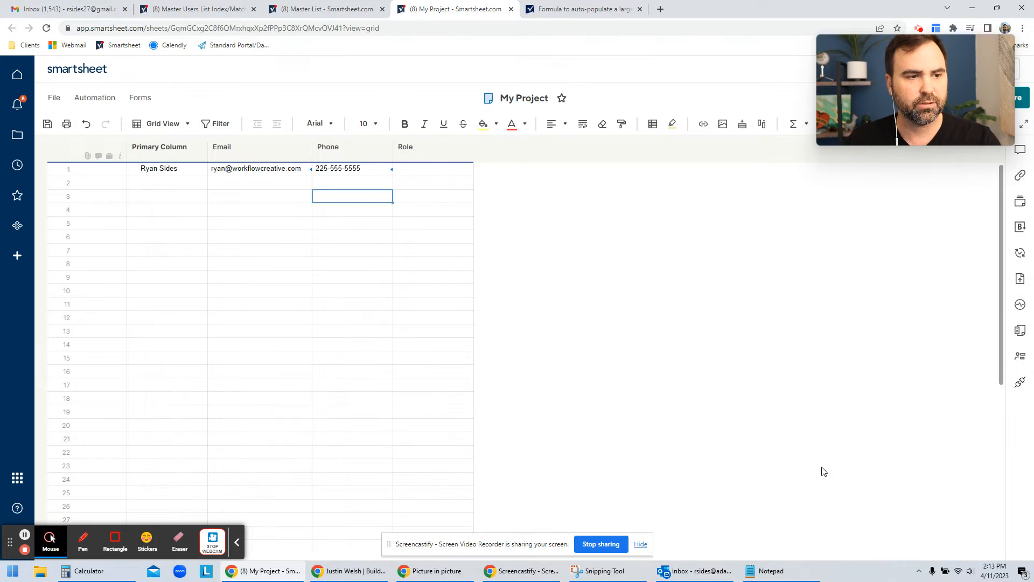
Begin the row 1 Role formula as =index({Role}, match( using the Role reference
left_click(433, 168)
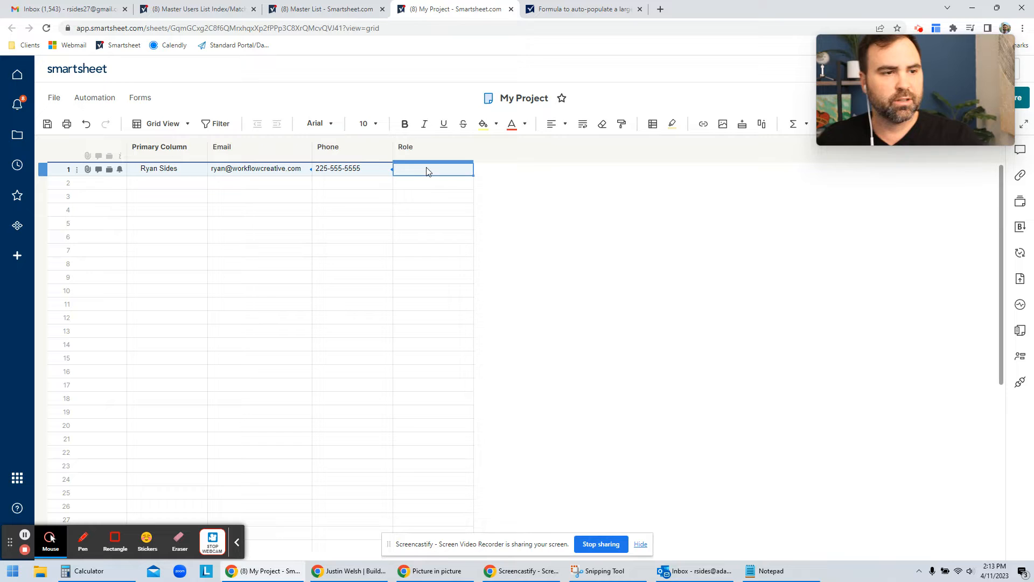
left_click(433, 183)
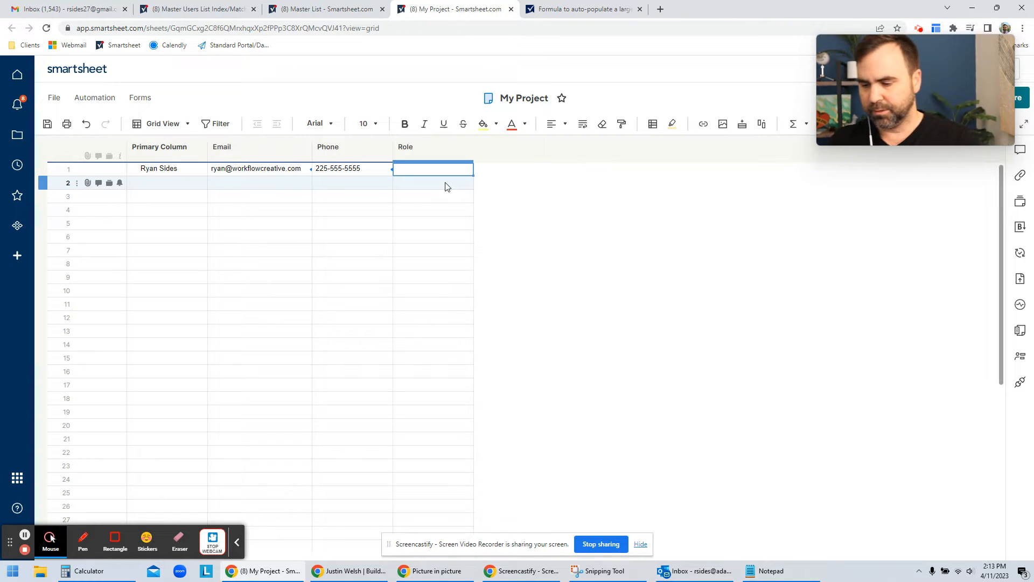
type("=index(")
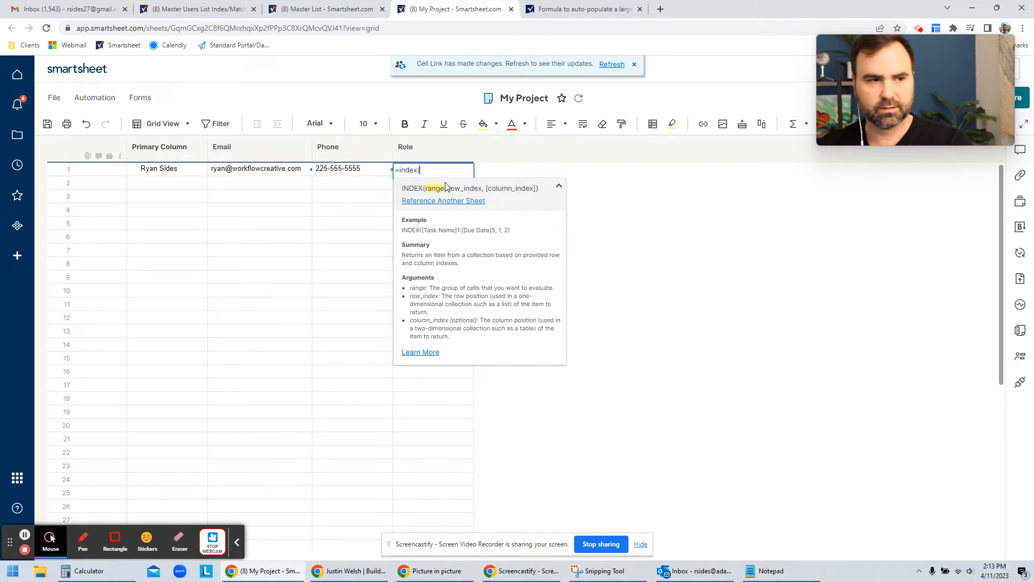
type("(")
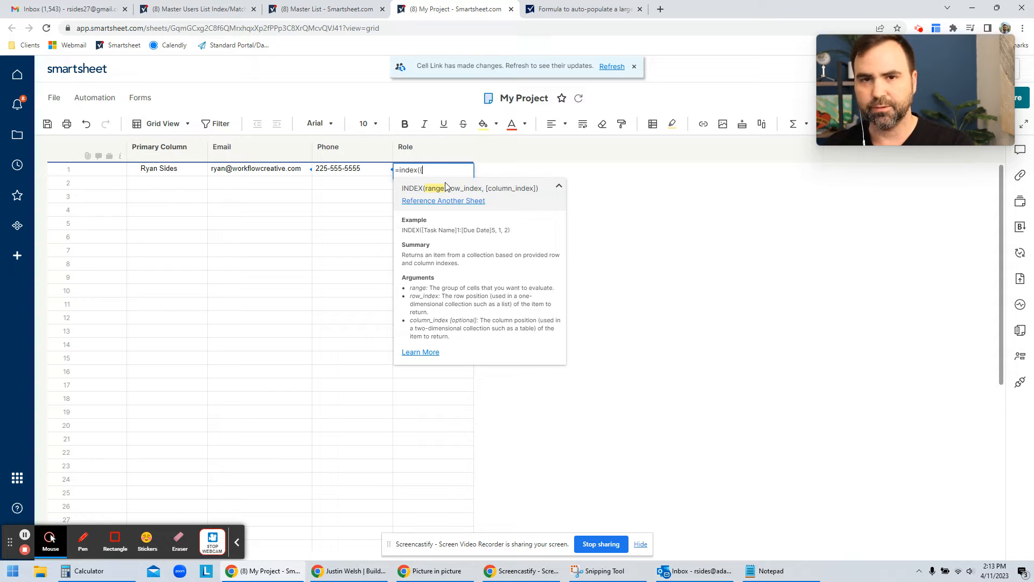
type("{")
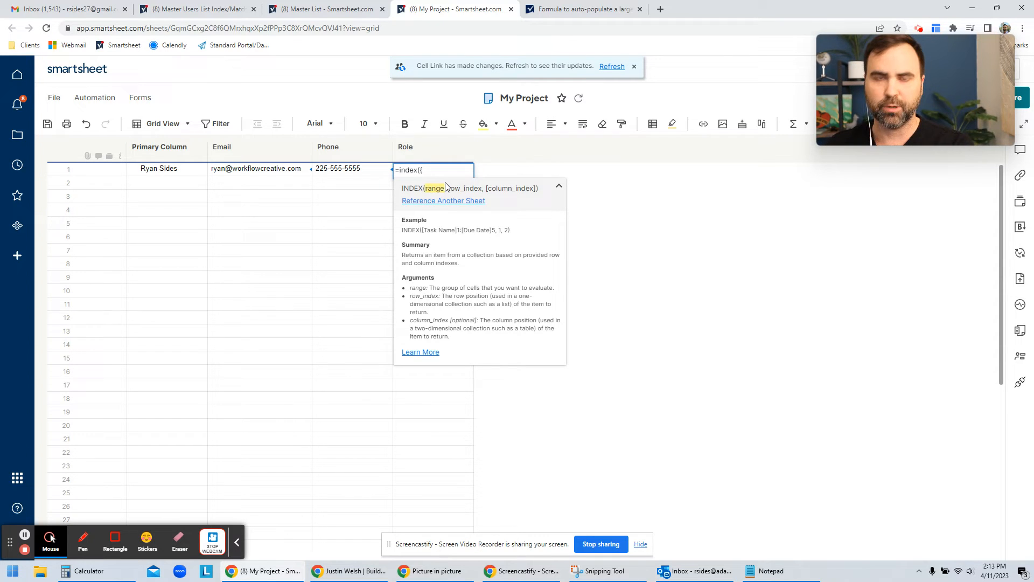
type("Role")
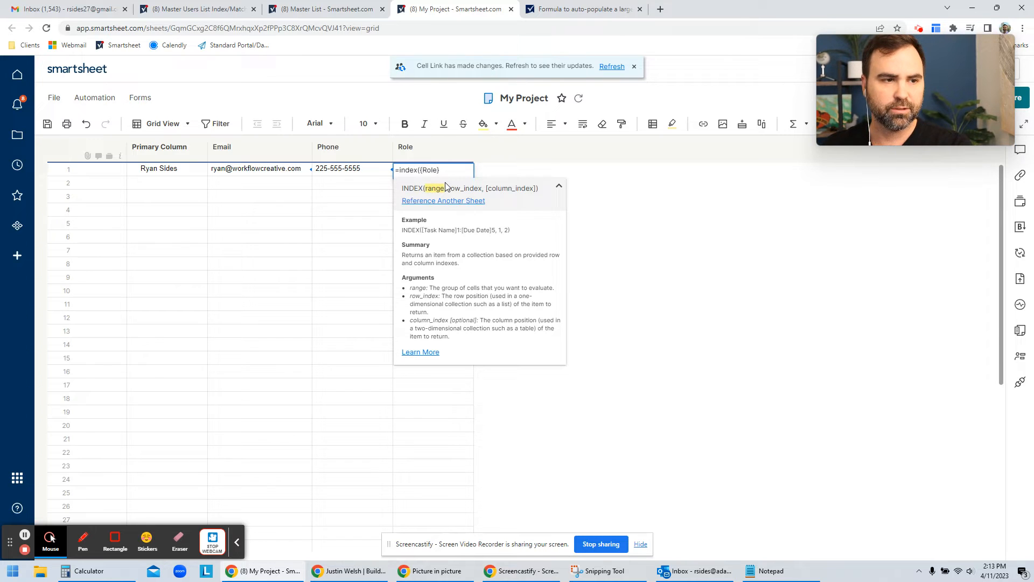
type(", macth")
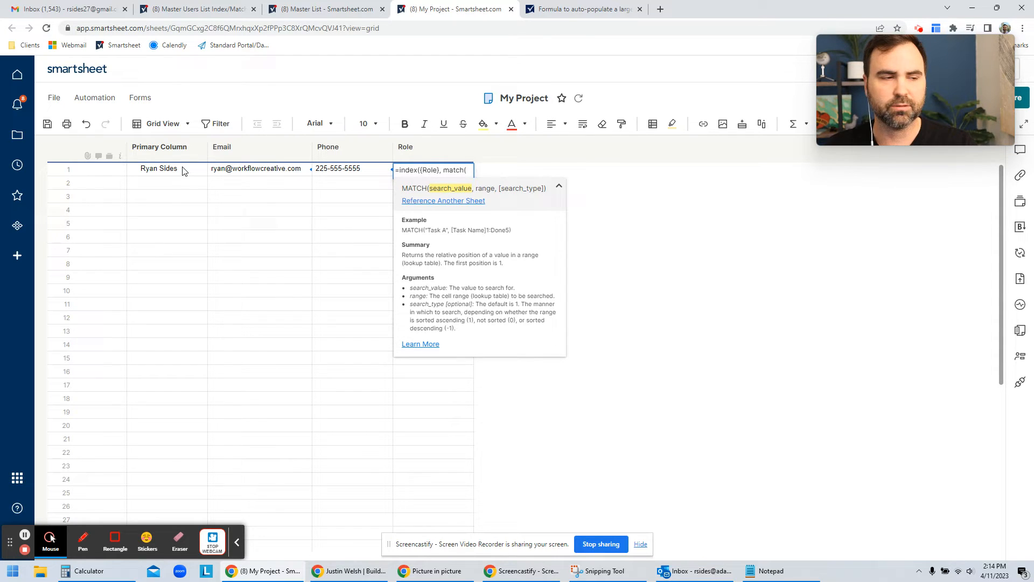
left_click(159, 168)
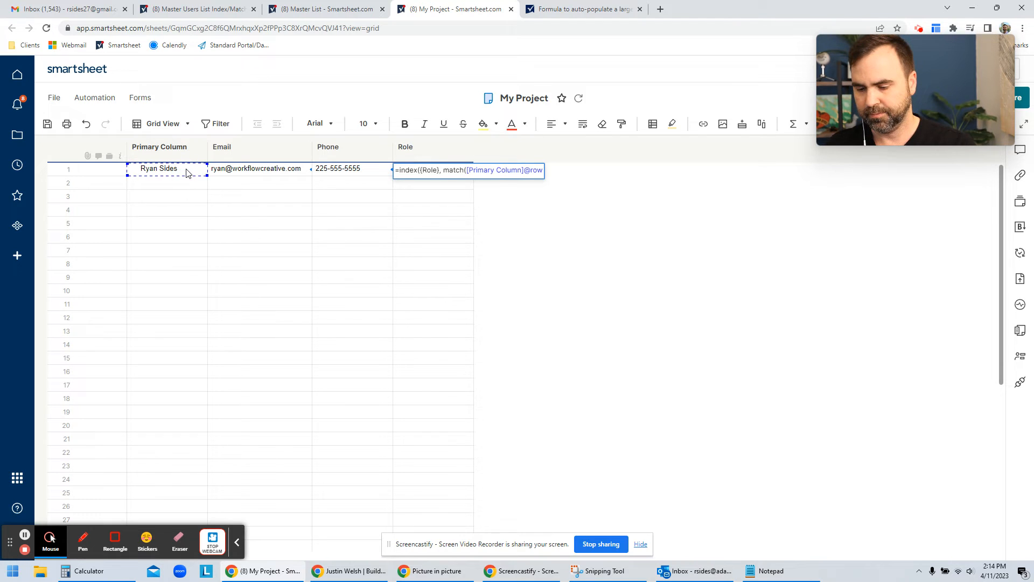
type(", {")
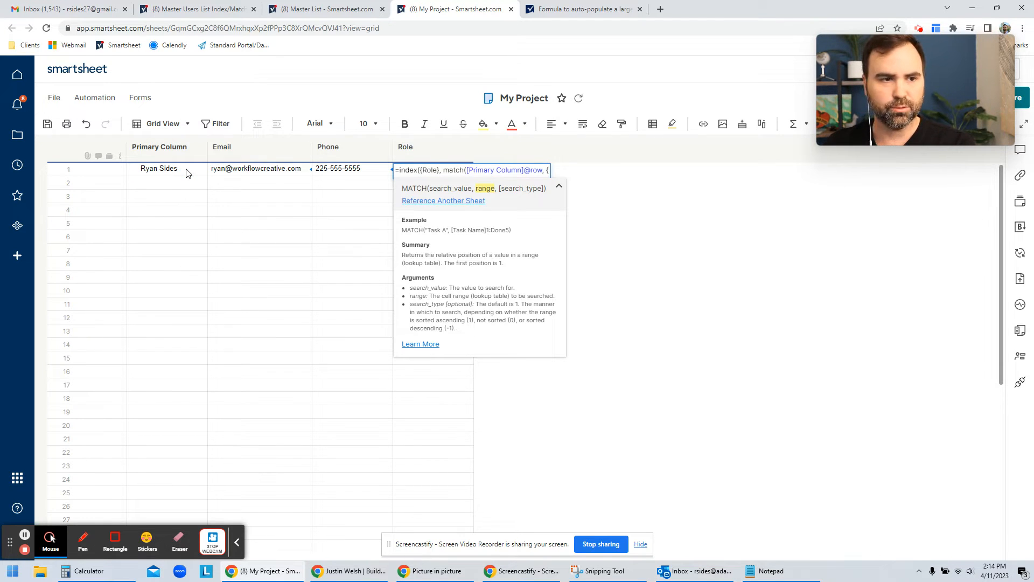
type("{Name")
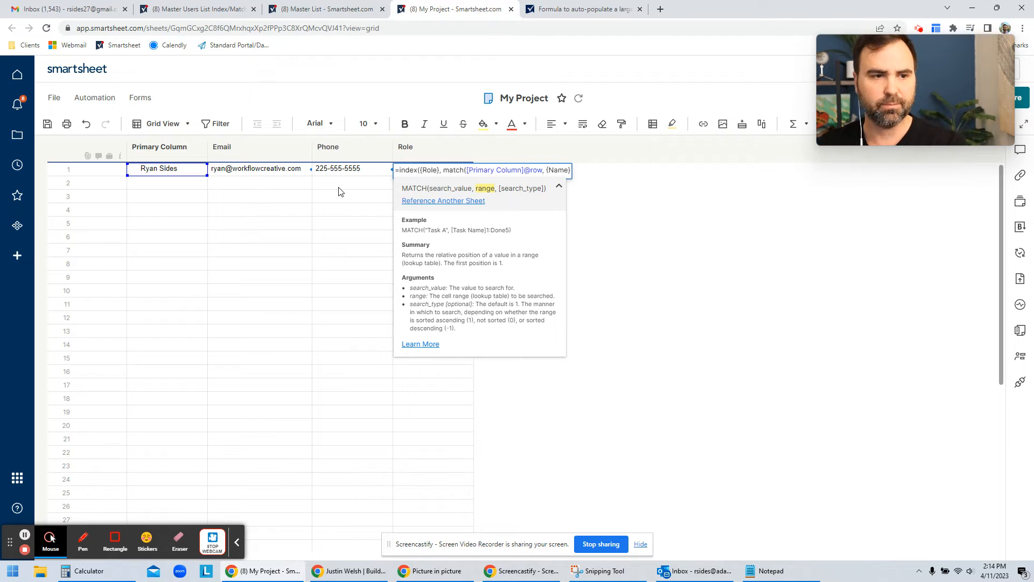
type(",")
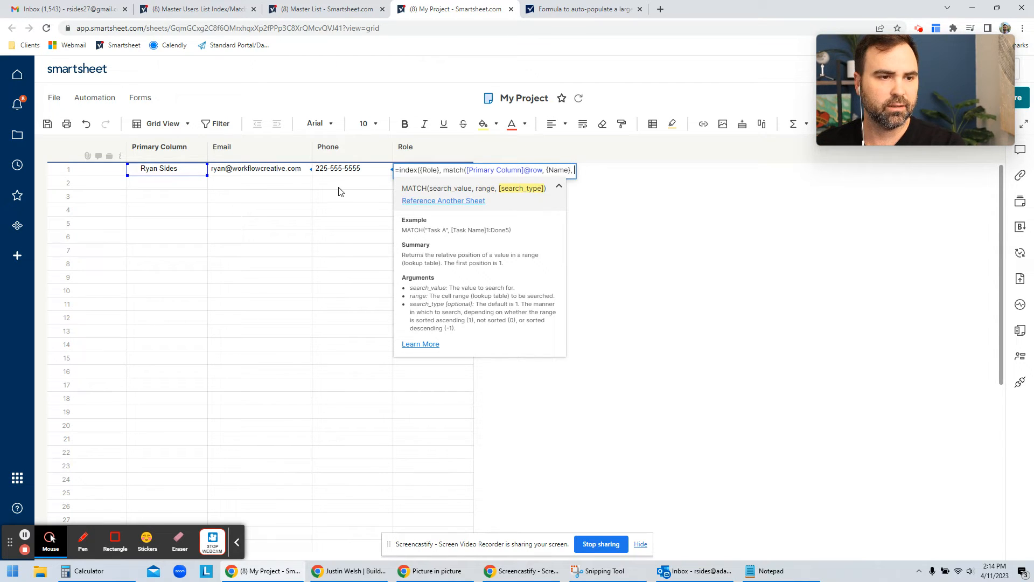
type("0")
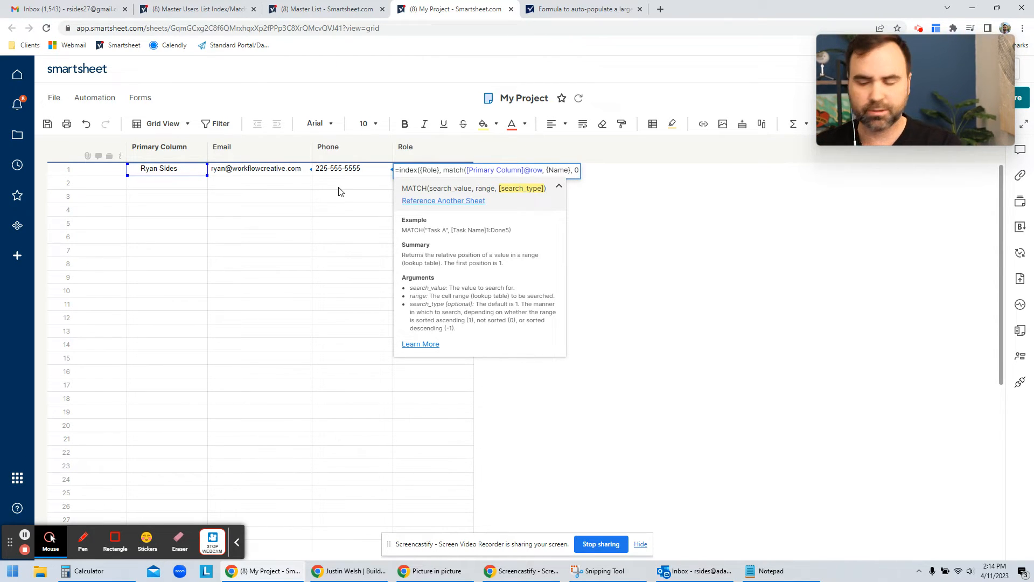
key("Enter")
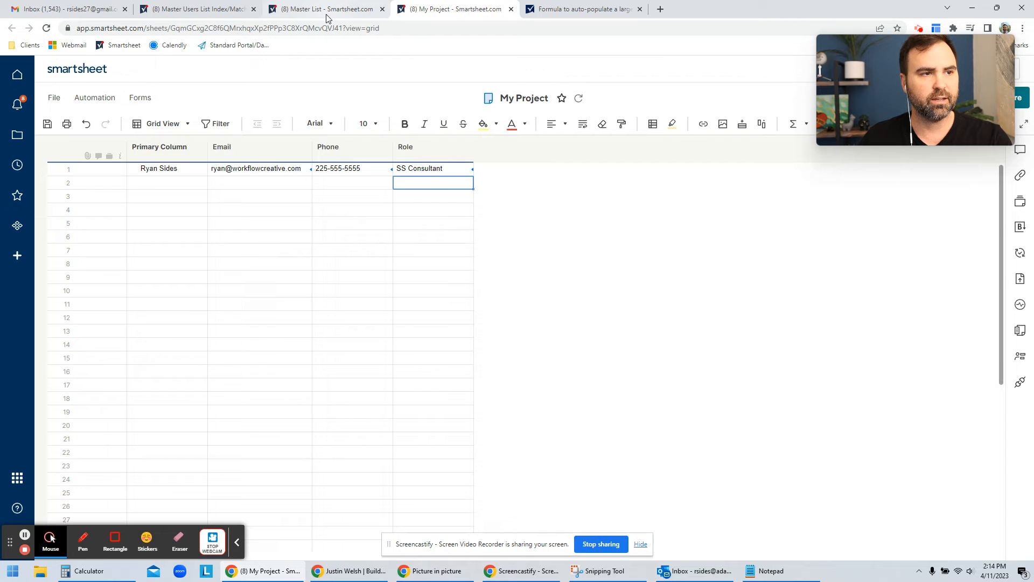
Convert the Email, Phone and Role formulas to column formulas applying to every row
left_click(323, 9)
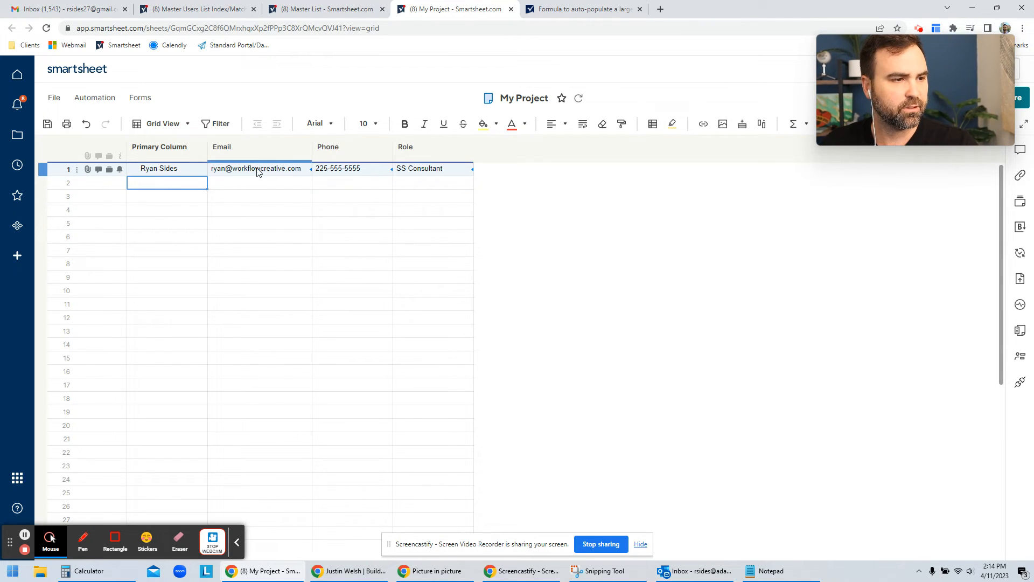
left_click(257, 168)
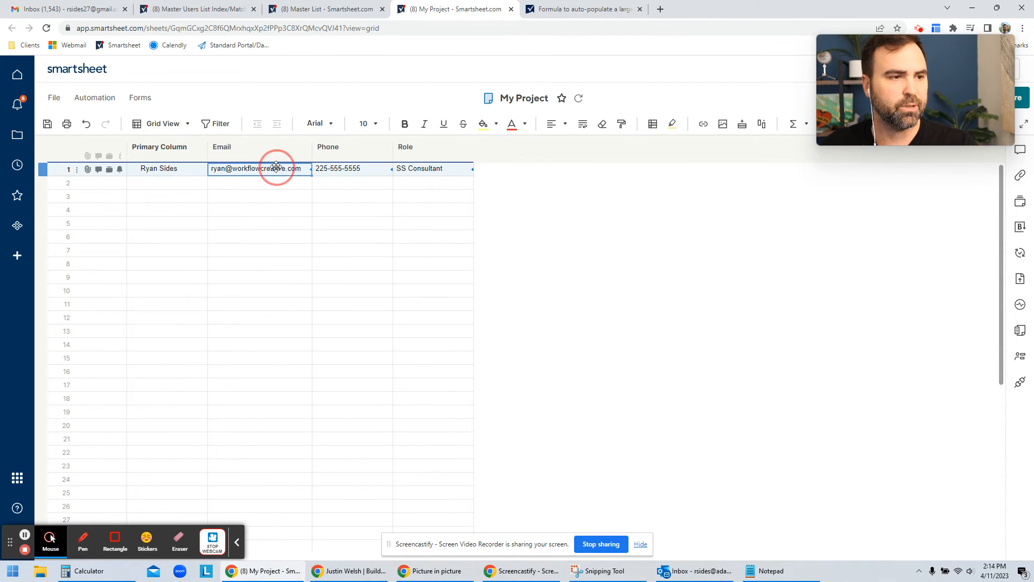
right_click(277, 168)
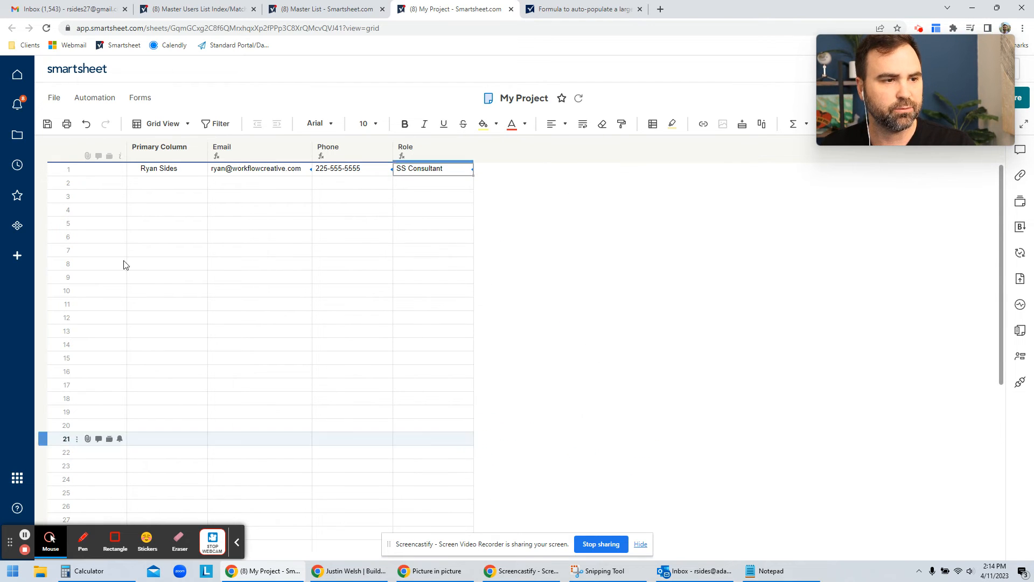
Enter Jane Doe in row 2 so her email, phone and PM Consultant role auto-fill
left_click(167, 183)
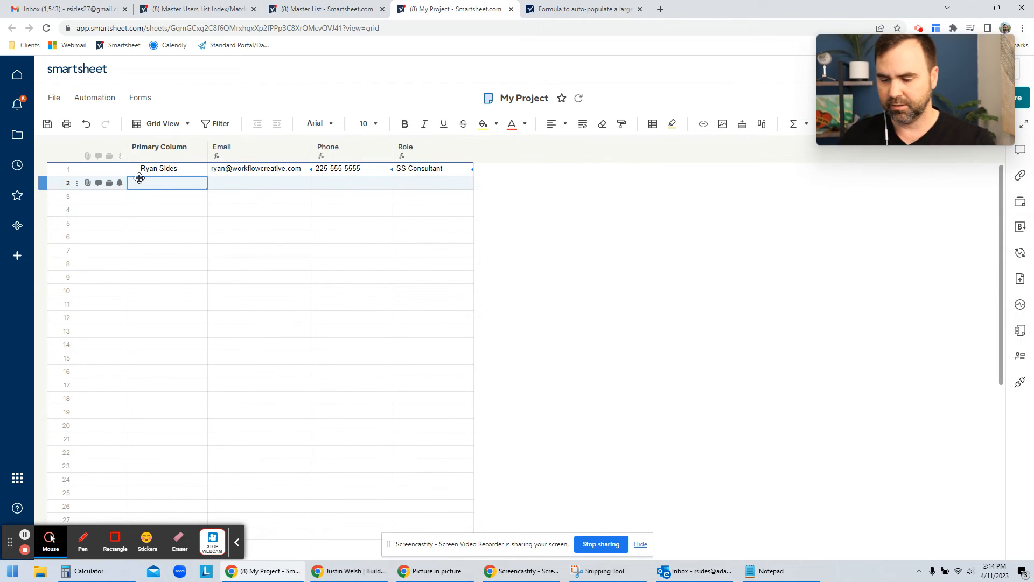
type("Jane Doe")
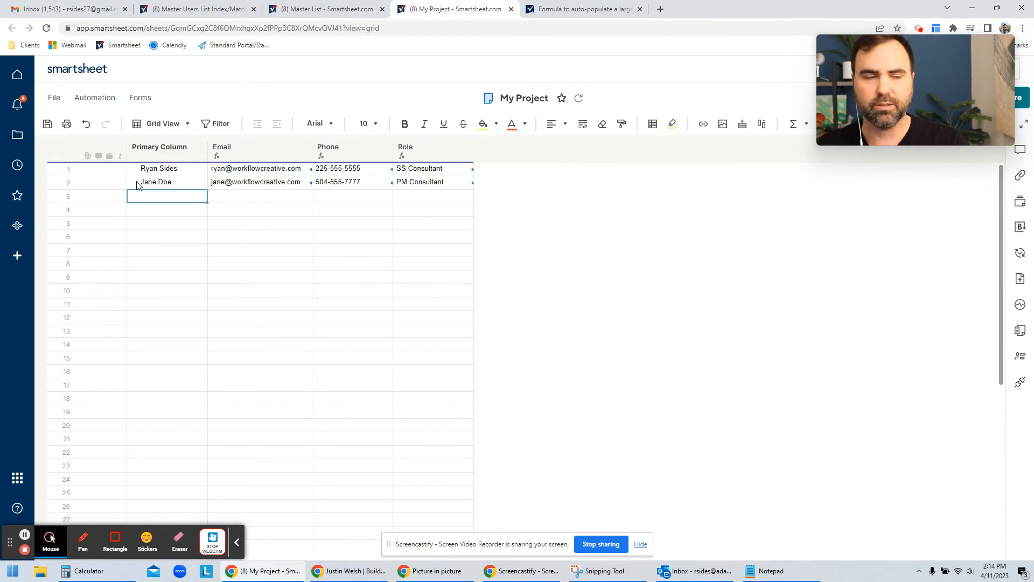
left_click(167, 181)
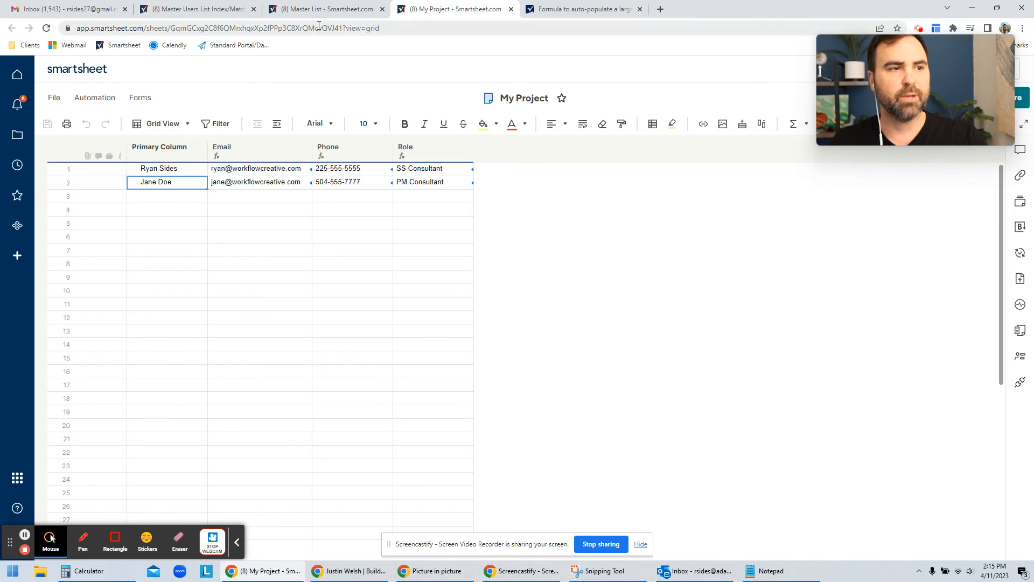
left_click(323, 223)
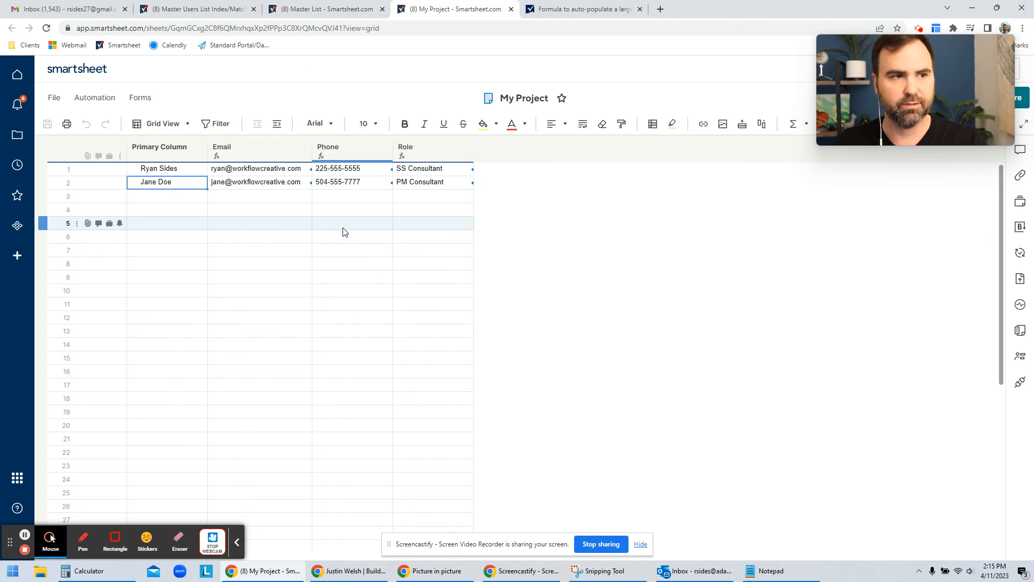
mouse_move(83, 540)
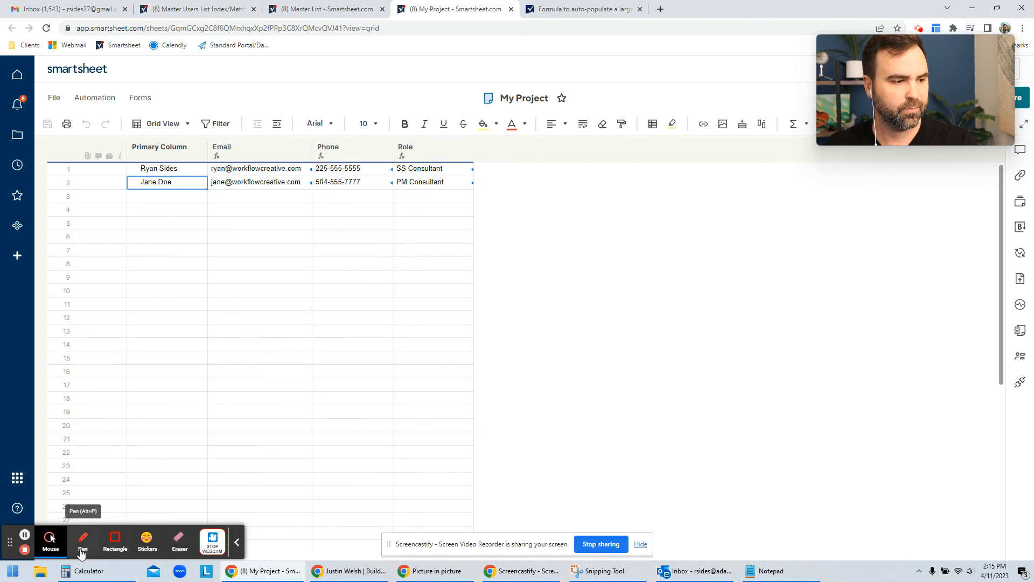